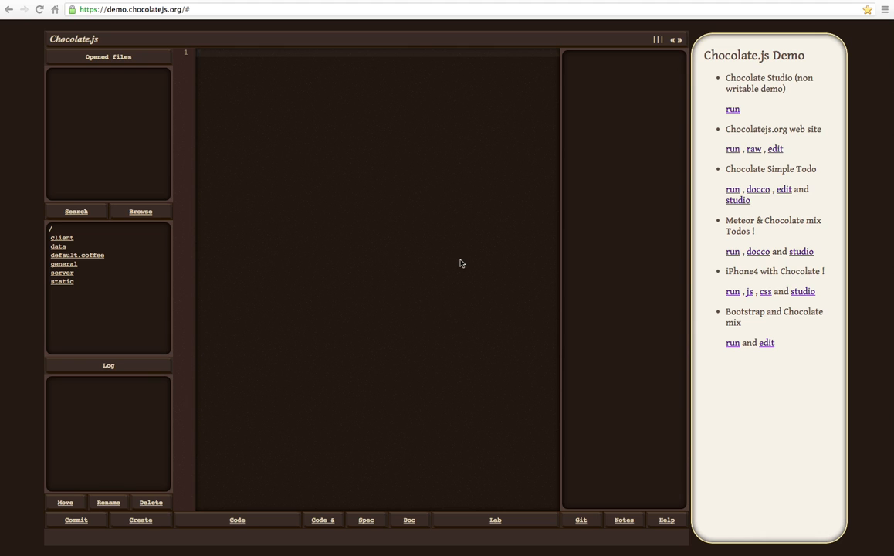
{"action": "mouse_move", "coordinate": [266, 150]}
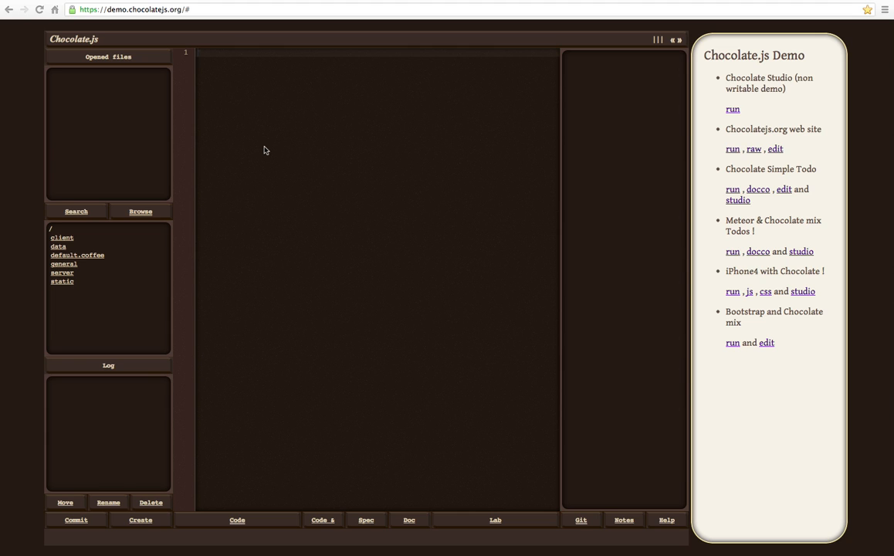
{"action": "mouse_move", "coordinate": [136, 226]}
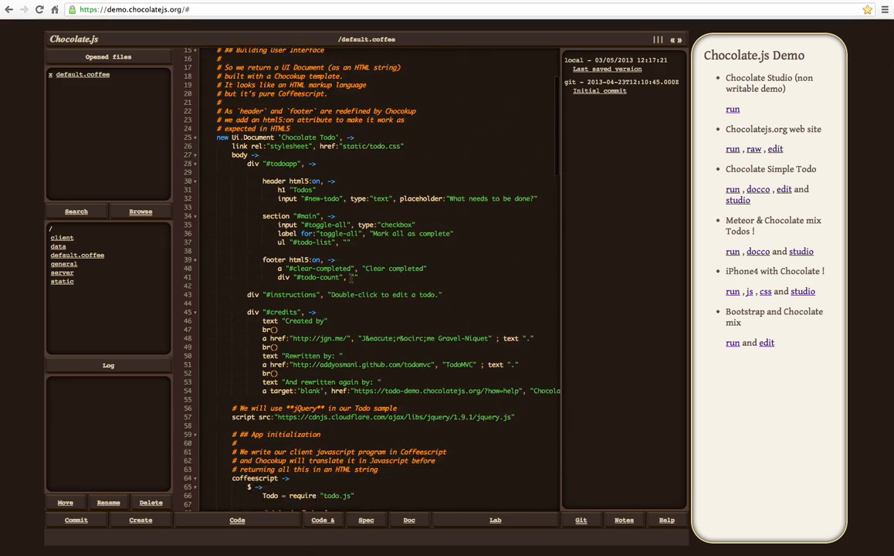
- View the todo.css stylesheet in the static folder, then close the open files
{"action": "scroll", "scroll_direction": "down", "scroll_amount": 3}
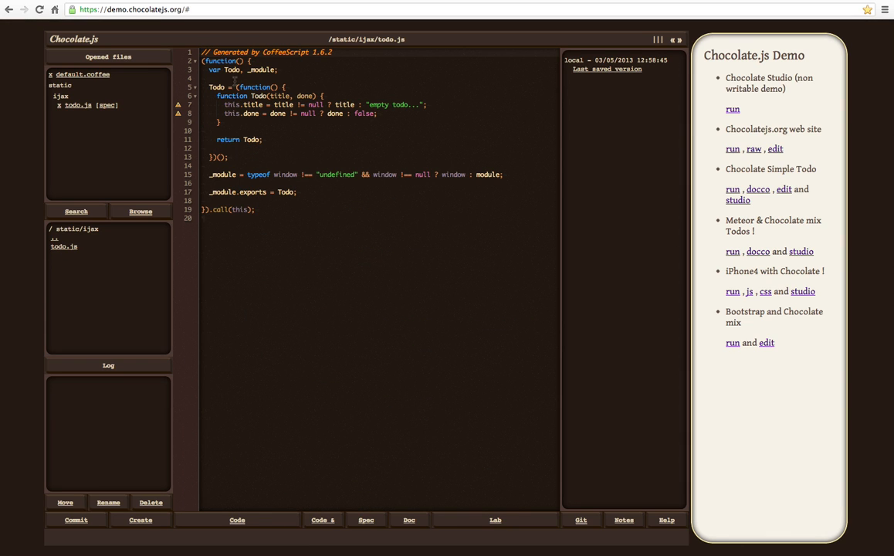
{"action": "left_click", "coordinate": [65, 255]}
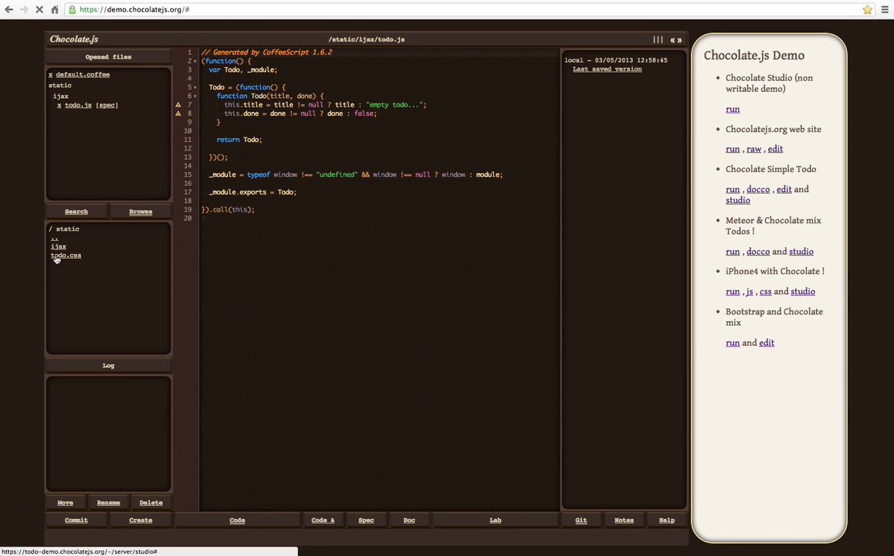
{"action": "left_click", "coordinate": [67, 257]}
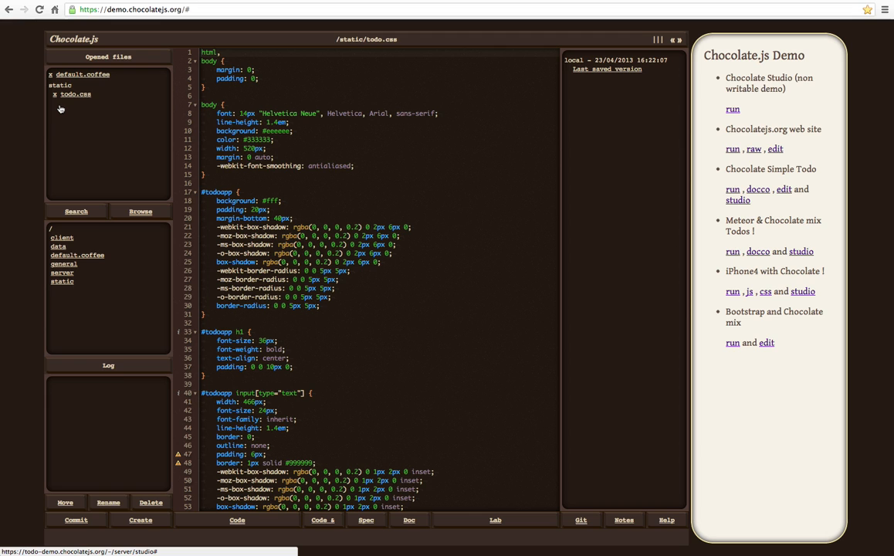
{"action": "left_click", "coordinate": [84, 74]}
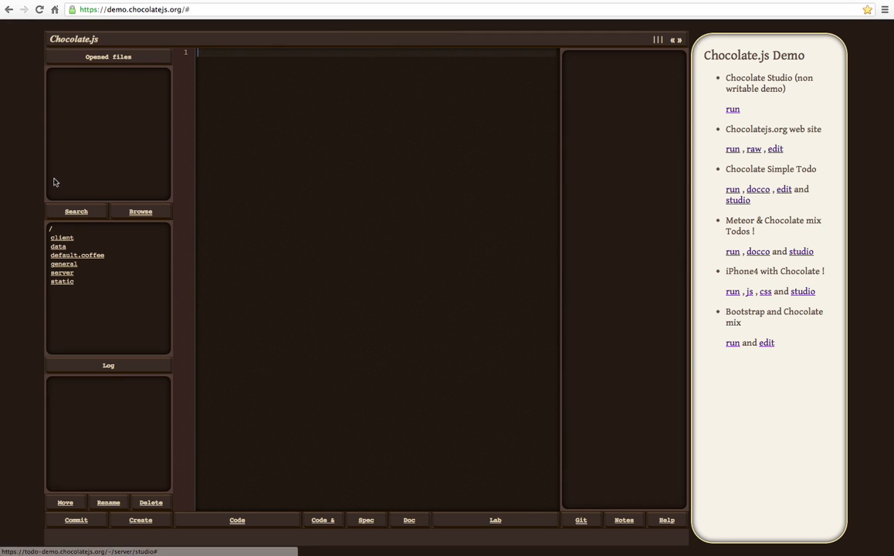
- Look through default.coffee, then open todo.coffee from the general folder
{"action": "left_click", "coordinate": [78, 255]}
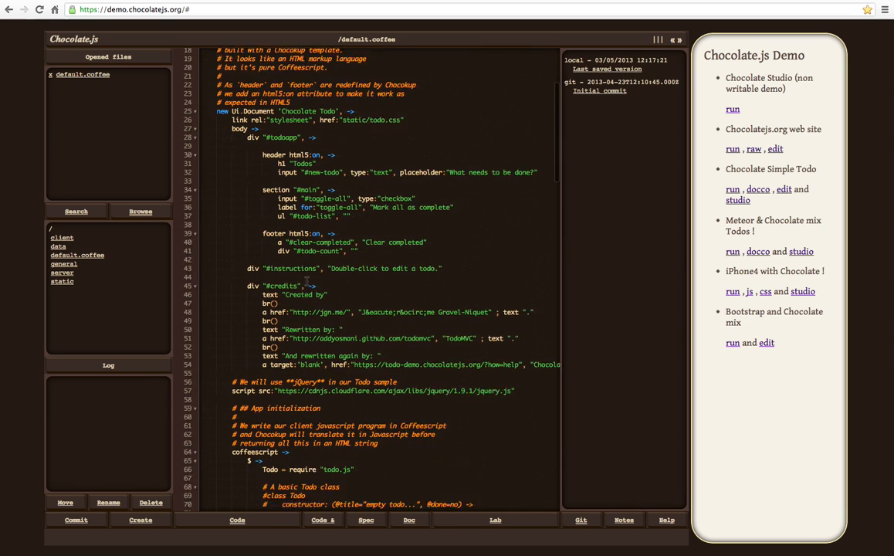
{"action": "scroll", "scroll_direction": "down", "scroll_amount": 3}
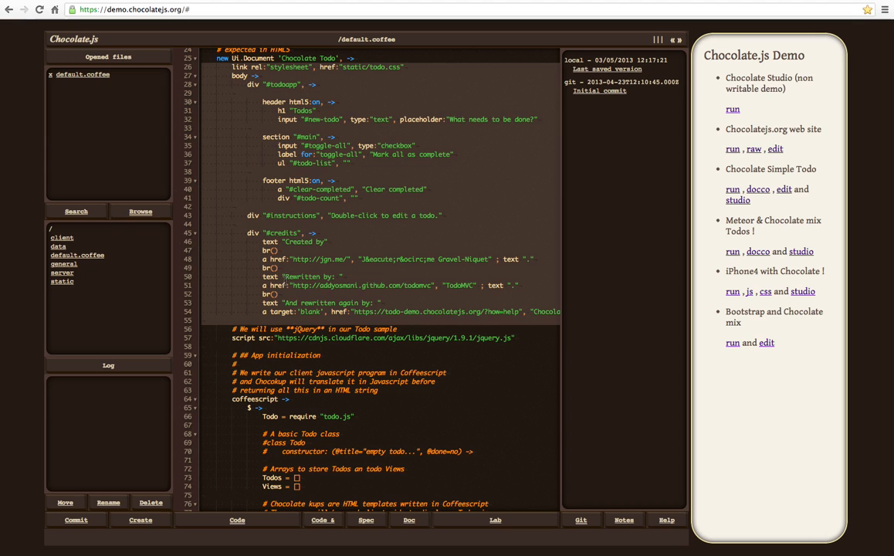
{"action": "mouse_move", "coordinate": [153, 267]}
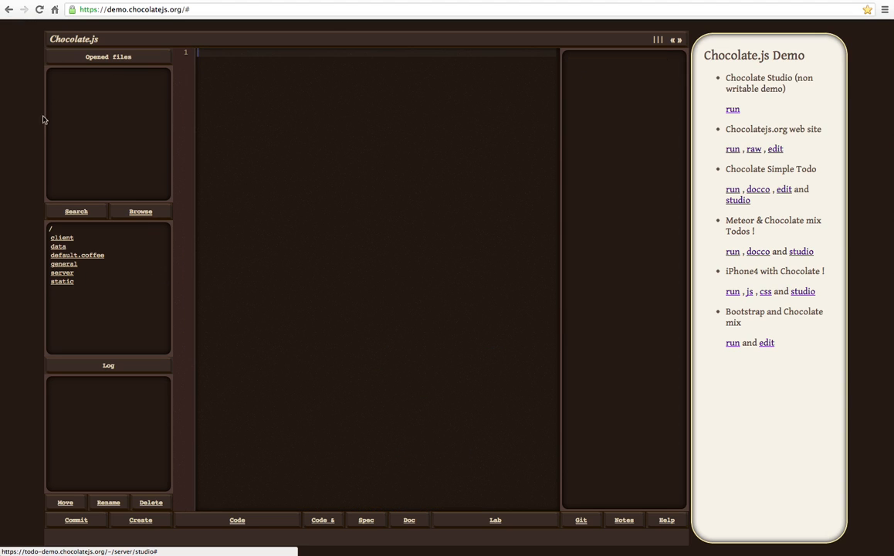
{"action": "left_click", "coordinate": [65, 262]}
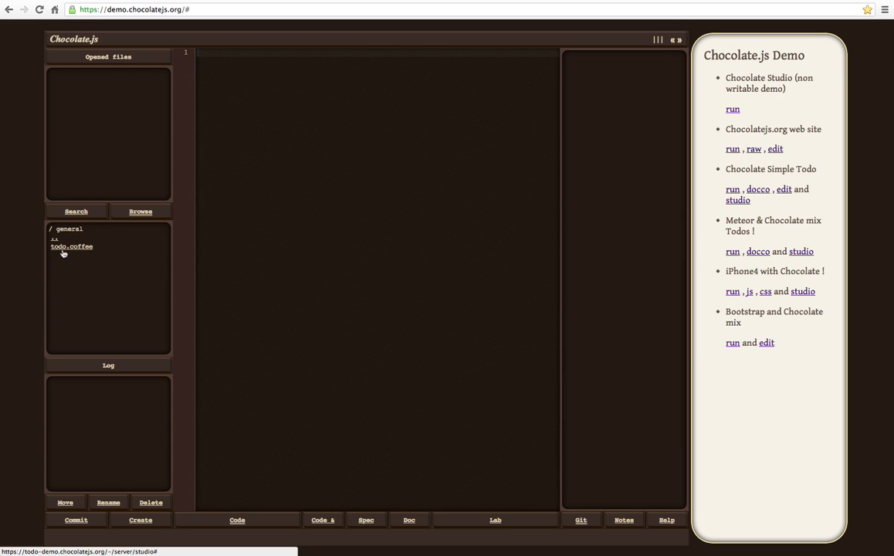
{"action": "left_click", "coordinate": [71, 246]}
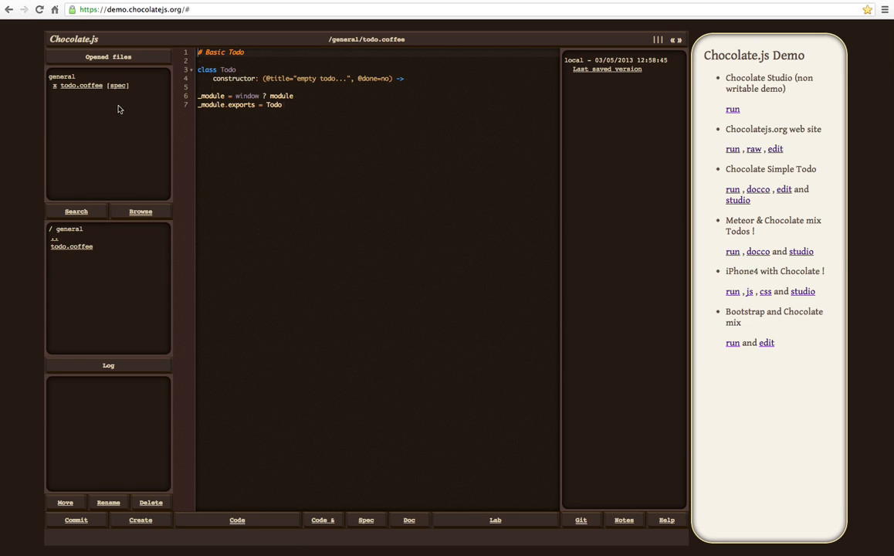
- Run the Todo class spec tests so all three report Passed
{"action": "left_click", "coordinate": [366, 519]}
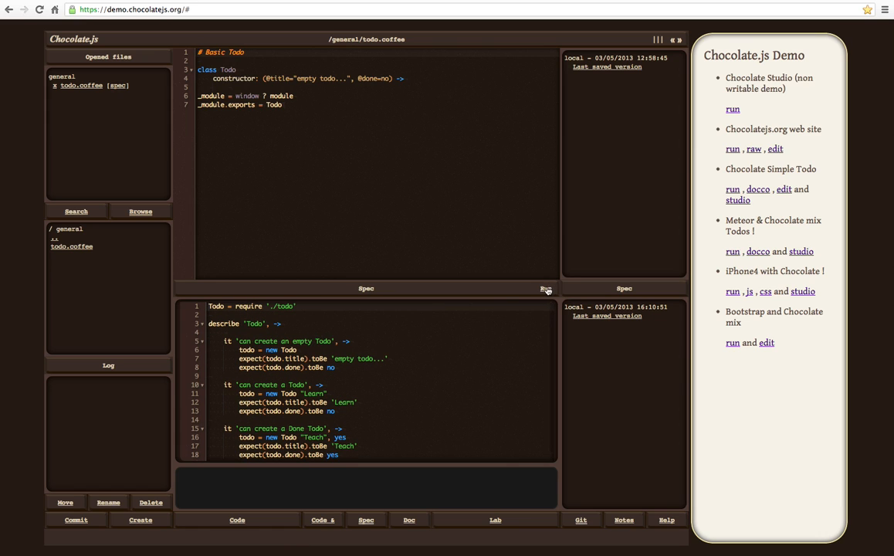
{"action": "left_click", "coordinate": [547, 289]}
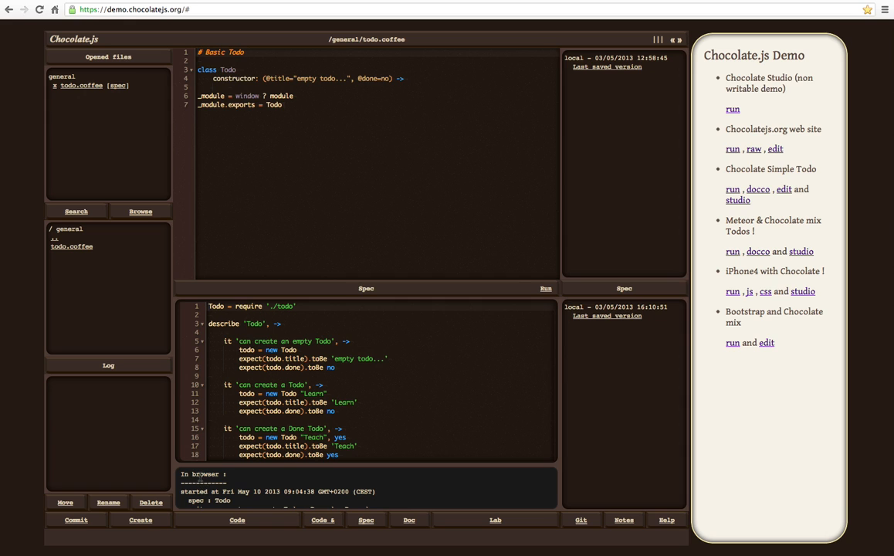
{"action": "left_click", "coordinate": [545, 288]}
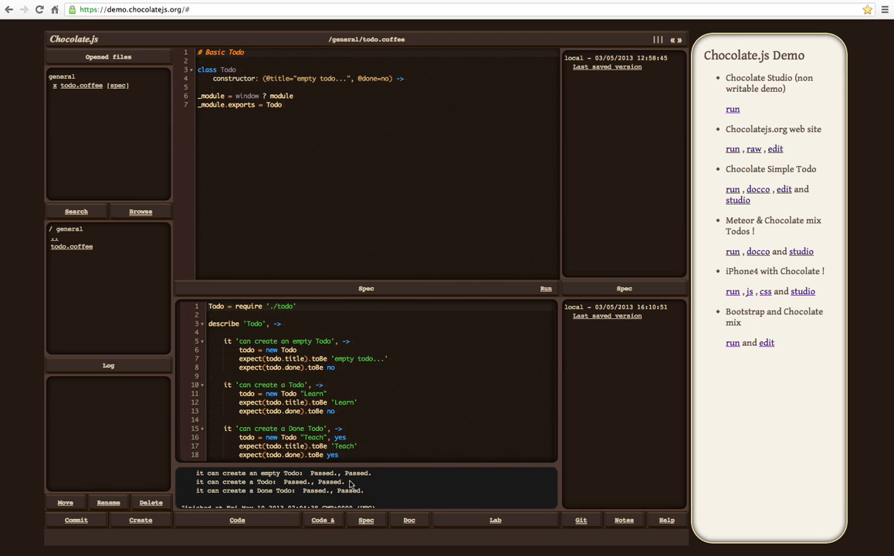
{"action": "mouse_move", "coordinate": [357, 485]}
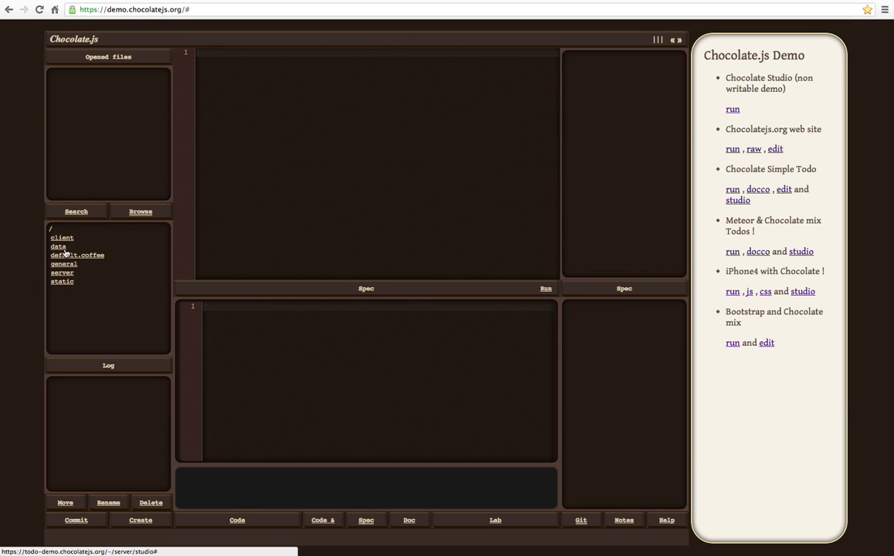
- Show the 'Todo with Chocolate' literate documentation beneath the default.coffee source
{"action": "left_click", "coordinate": [77, 254]}
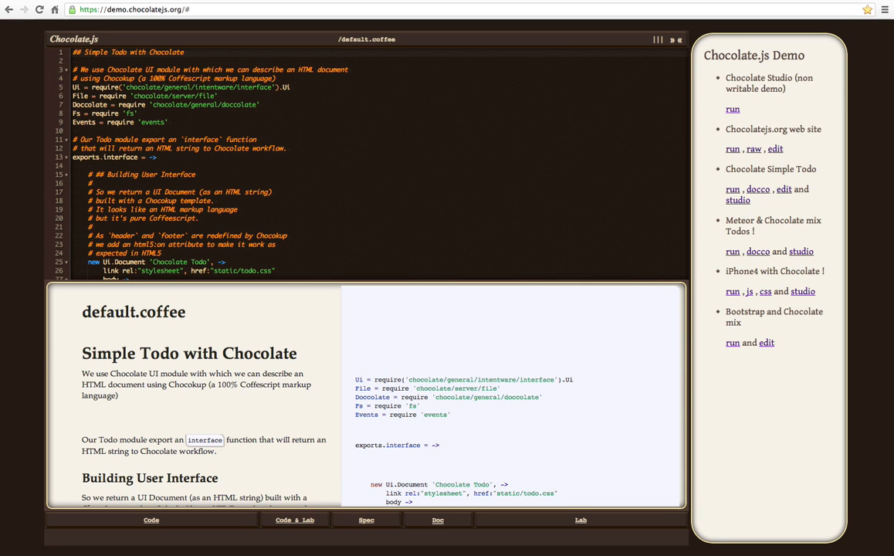
{"action": "mouse_move", "coordinate": [142, 76]}
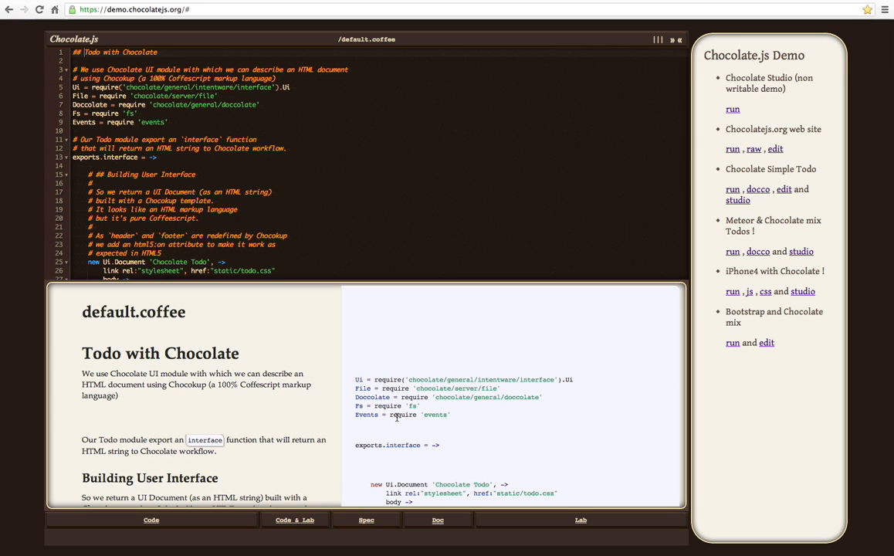
{"action": "left_click", "coordinate": [581, 519]}
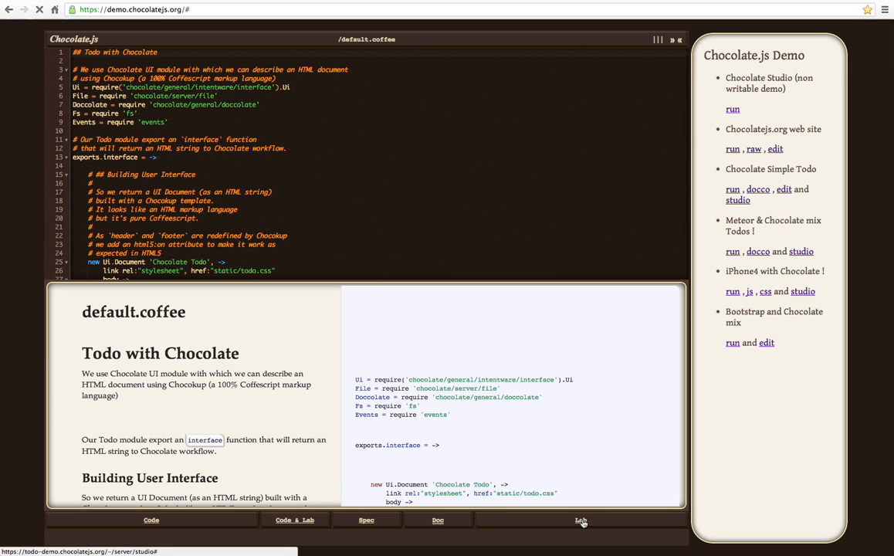
- In the playground, define add = (a,b) -> a + b in CoffeeScript
{"action": "left_click", "coordinate": [581, 519]}
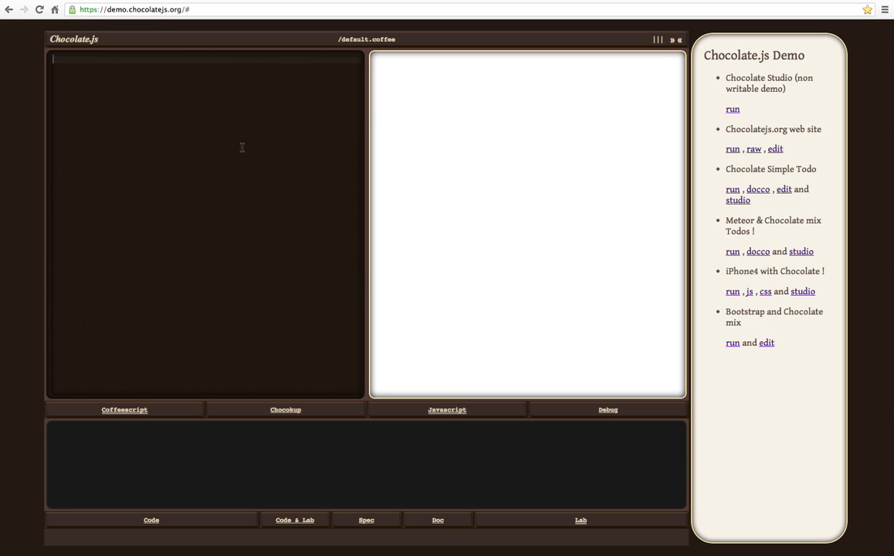
{"action": "type", "text": "add ="}
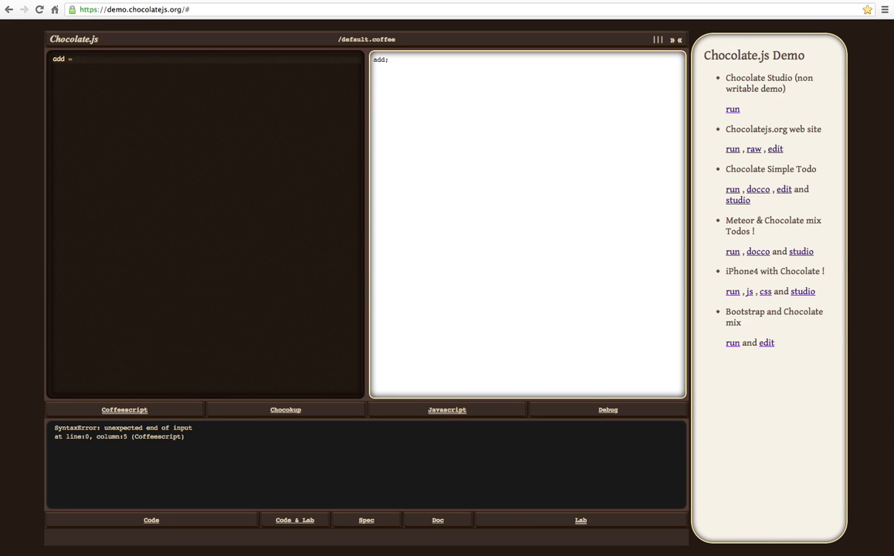
{"action": "type", "text": "(a,b)"}
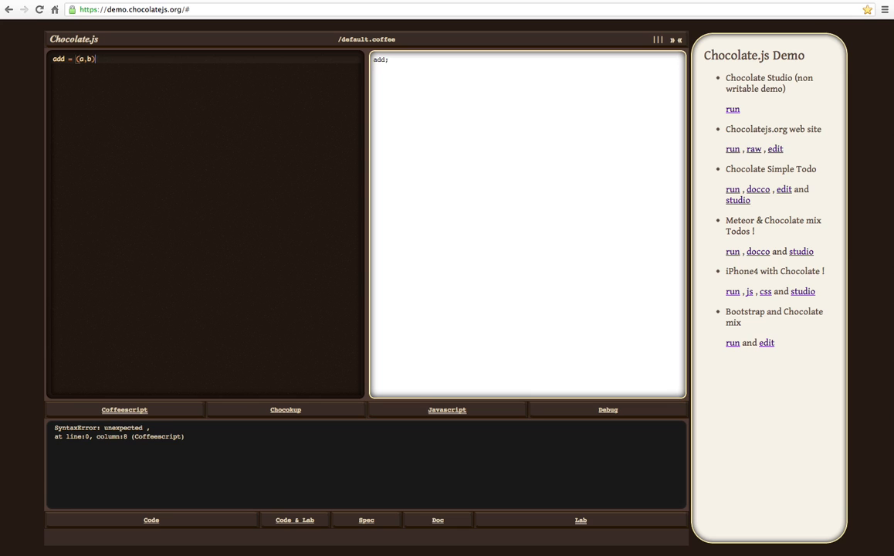
{"action": "type", "text": "-"}
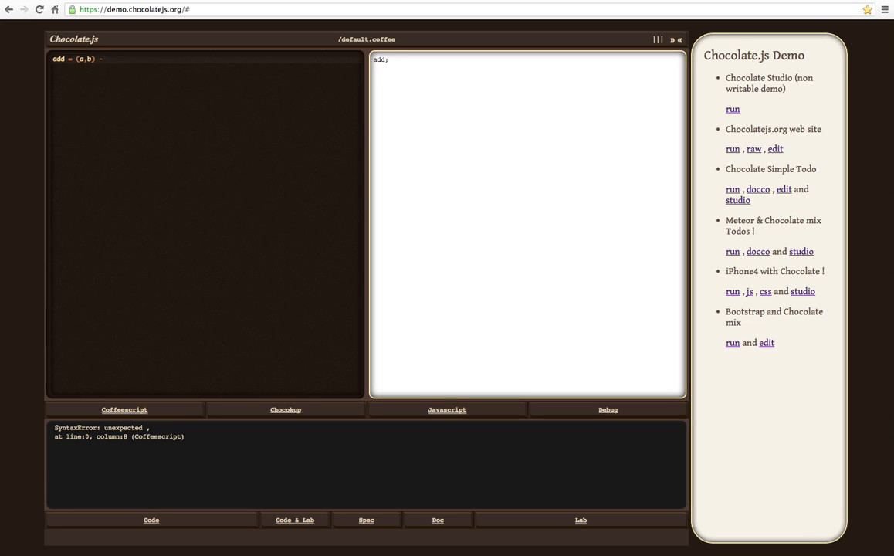
{"action": "type", "text": "> a +"}
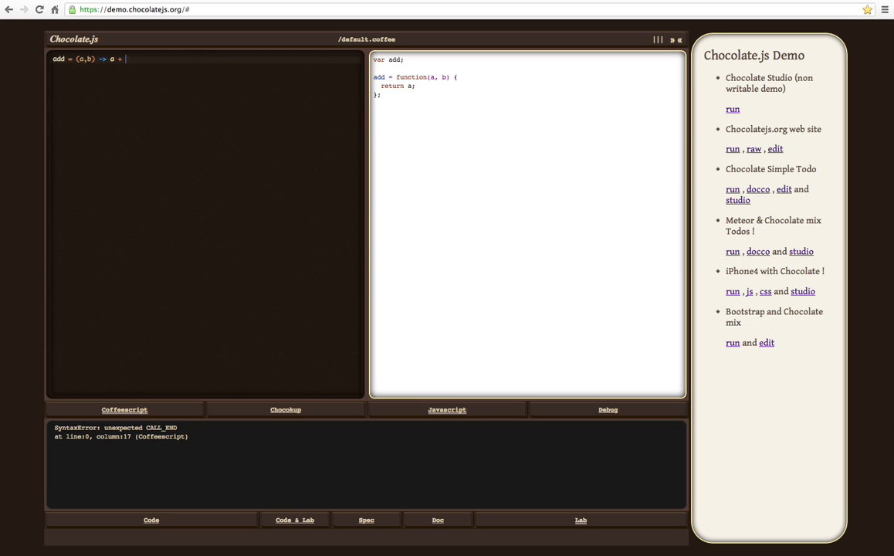
{"action": "type", "text": "b"}
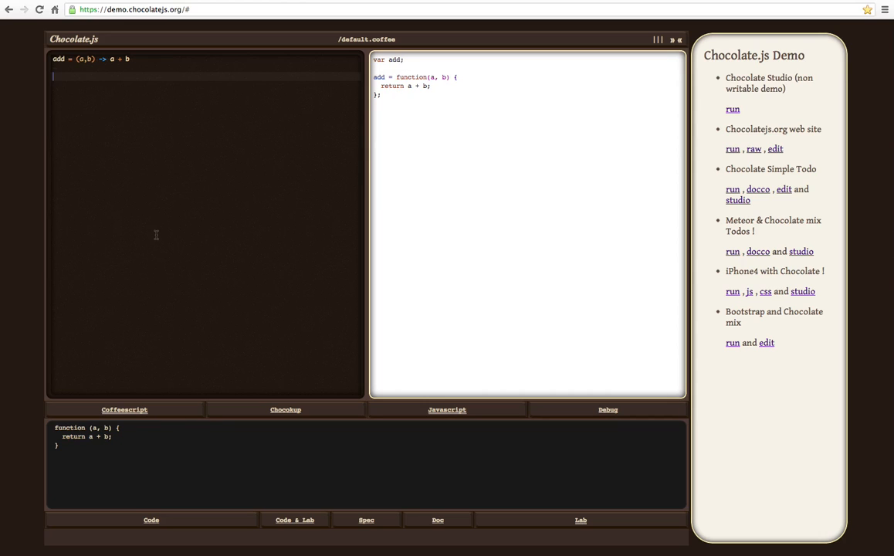
- Evaluate y = add 5, 9 and z = add y, 59, giving 14 and 73
{"action": "type", "text": "y ="}
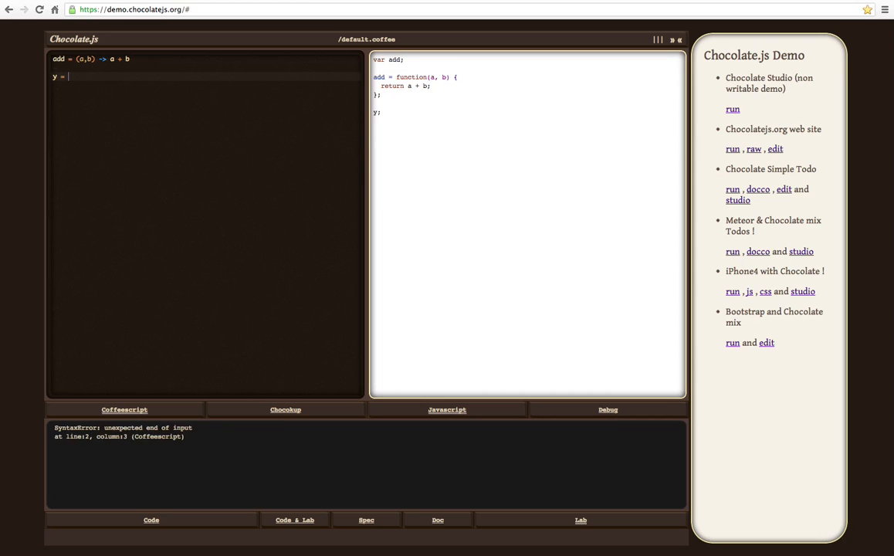
{"action": "type", "text": "5, 9"}
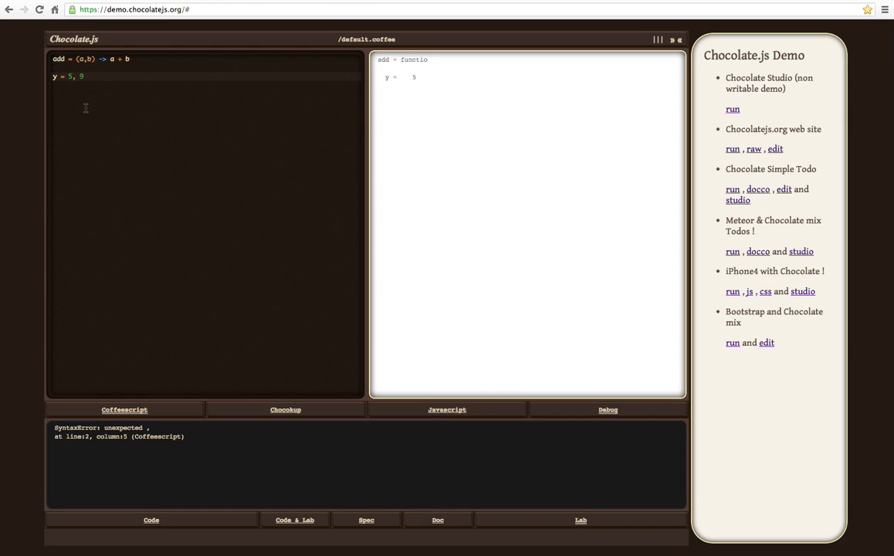
{"action": "type", "text": "add"}
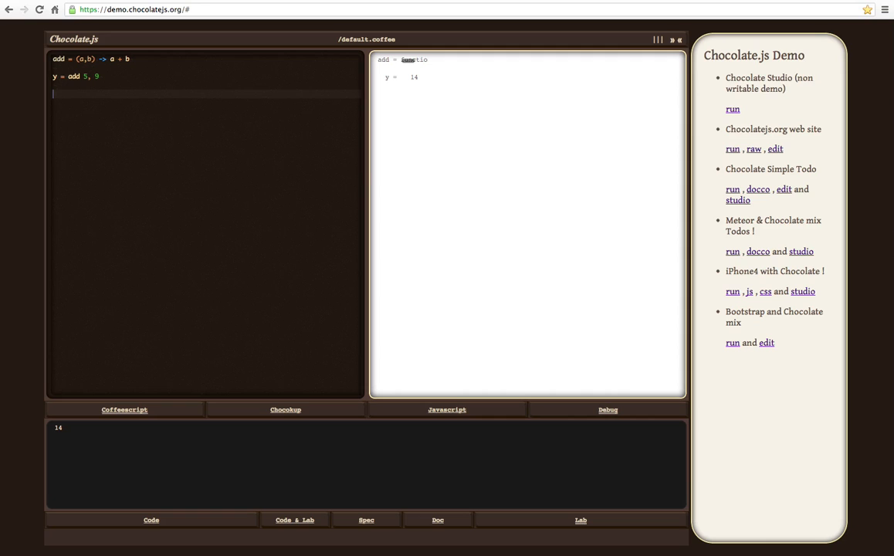
{"action": "type", "text": "z = a"}
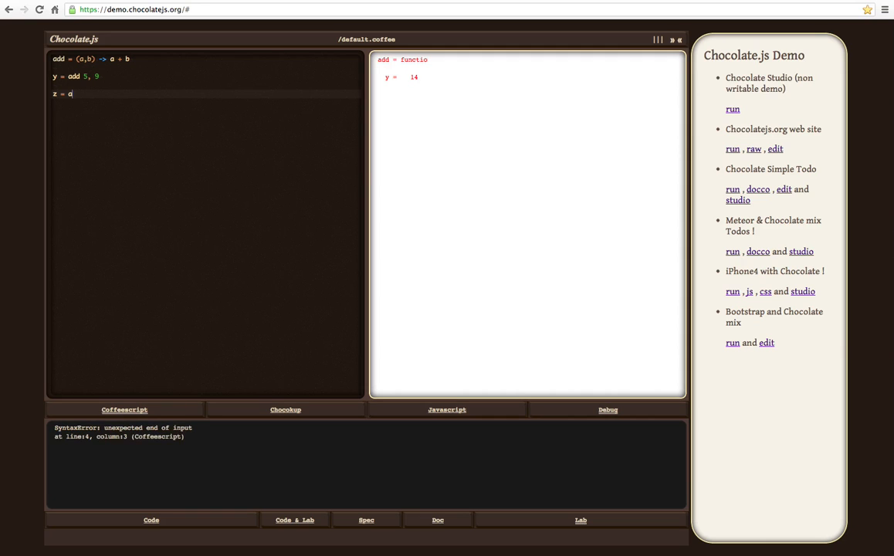
{"action": "type", "text": "dd y,"}
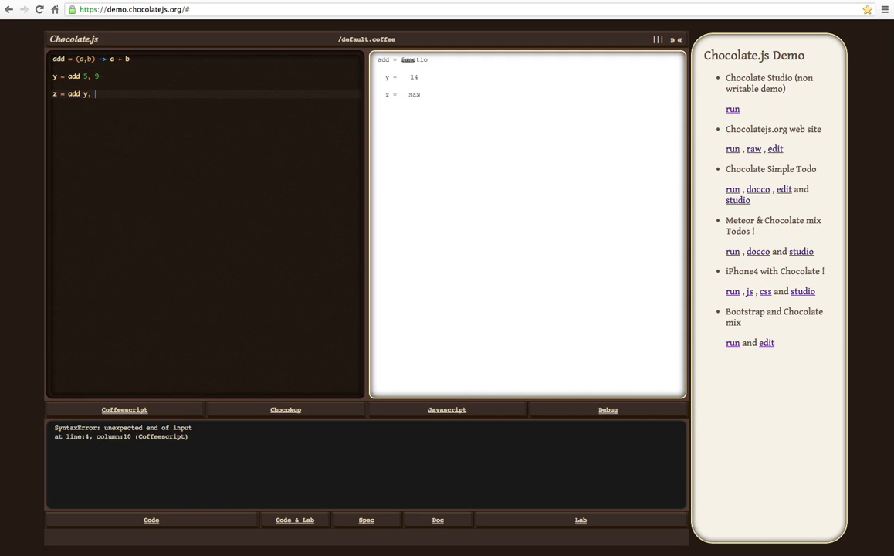
{"action": "type", "text": "59"}
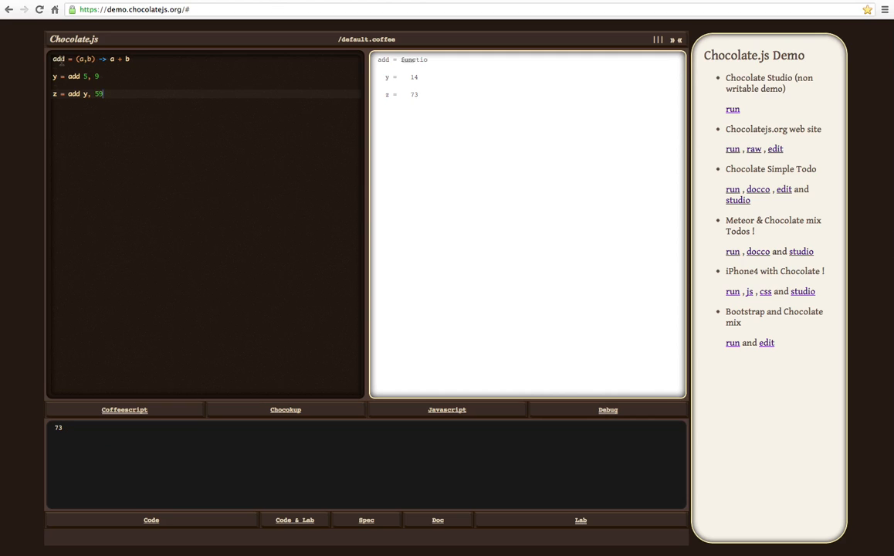
{"action": "left_click", "coordinate": [284, 410]}
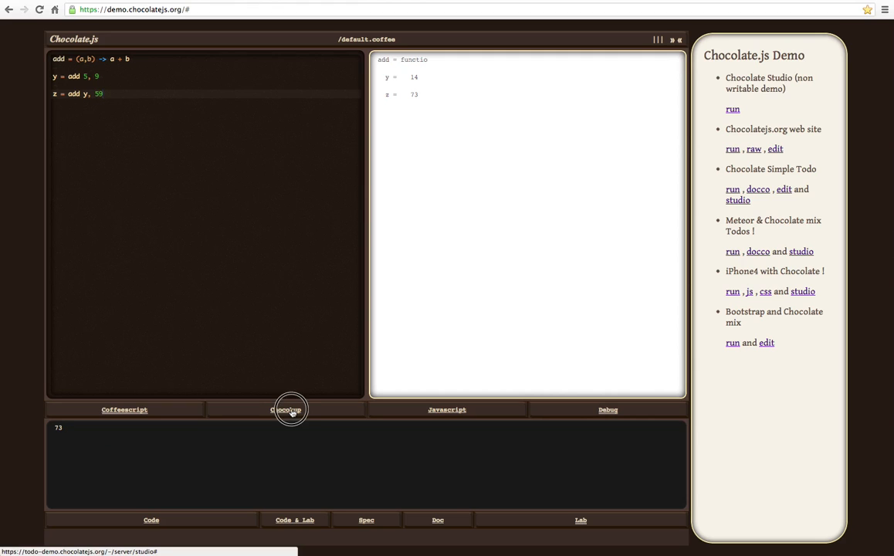
{"action": "left_click", "coordinate": [285, 409]}
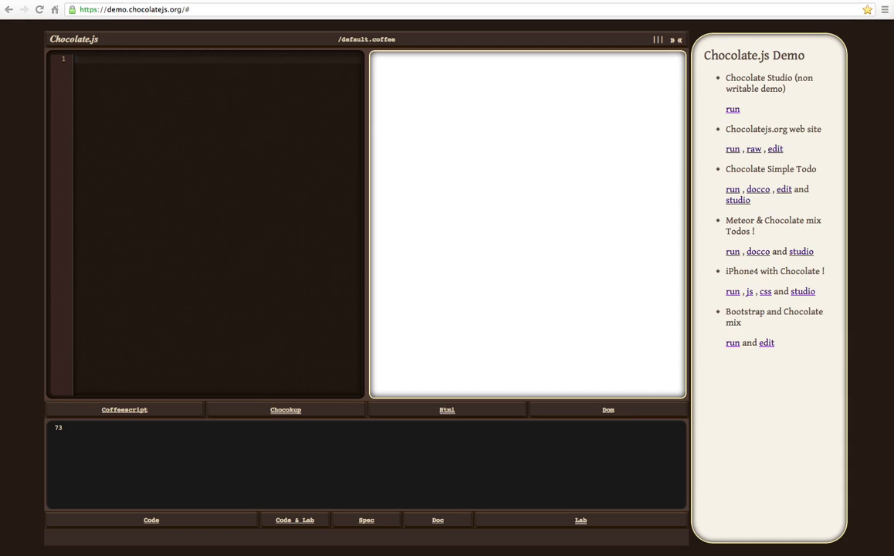
{"action": "mouse_move", "coordinate": [285, 124]}
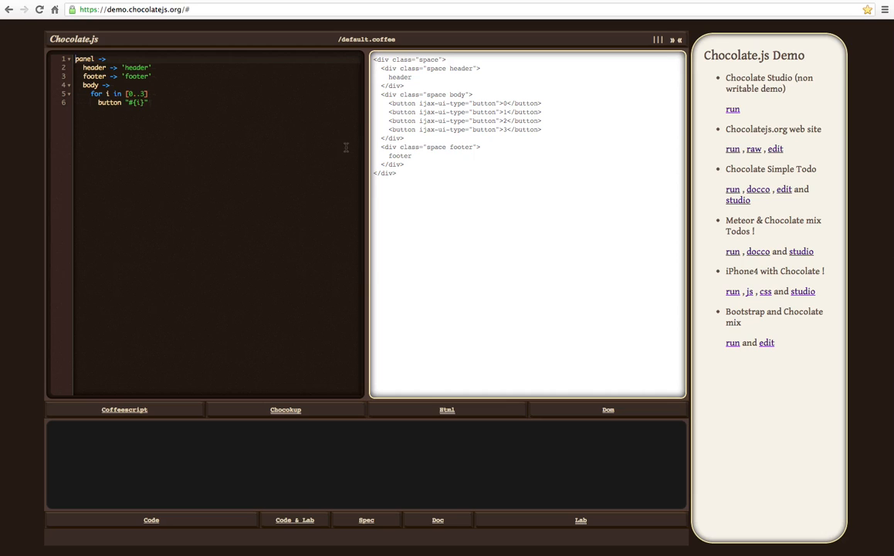
{"action": "mouse_move", "coordinate": [431, 174]}
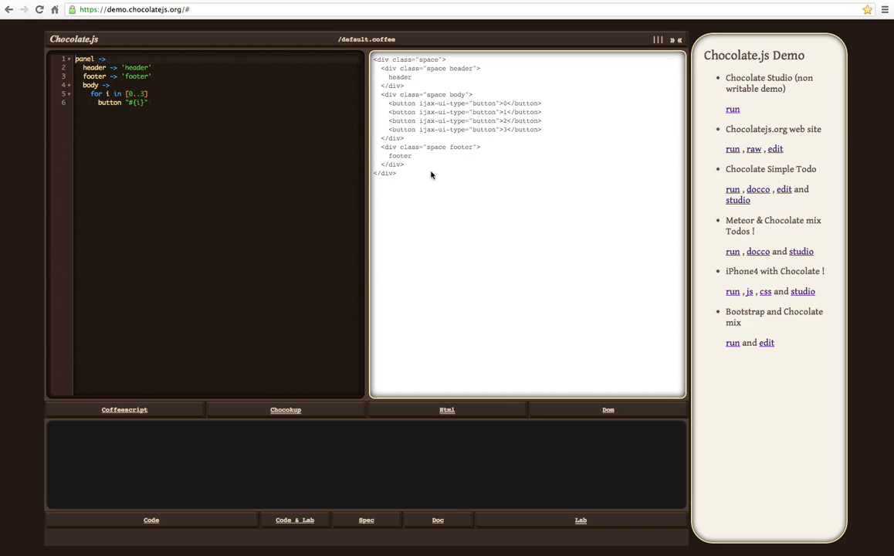
- Render the Chocokup panel with header, footer and buttons 0 to 3 as a live page
{"action": "left_click", "coordinate": [609, 410]}
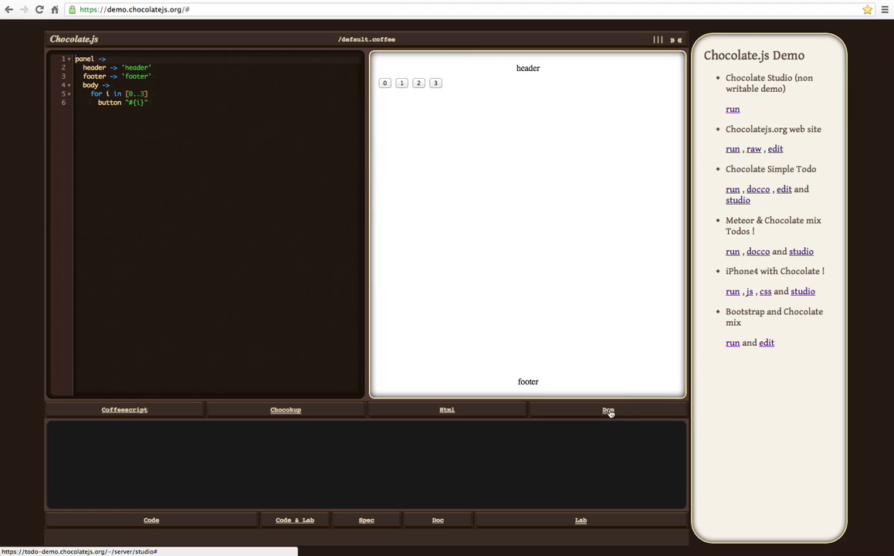